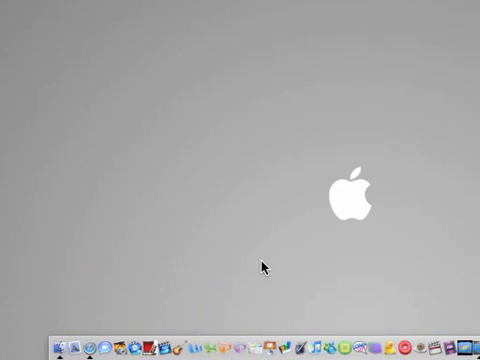
Step: Show About This Mac from the Apple menu (Mac OS X 10.4.11, 1.42 GHz PowerPC G4, 512 MB)
{"action": "left_click", "coordinate": [18, 8]}
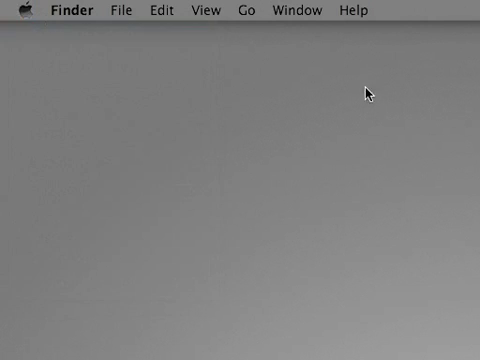
{"action": "left_click", "coordinate": [28, 10]}
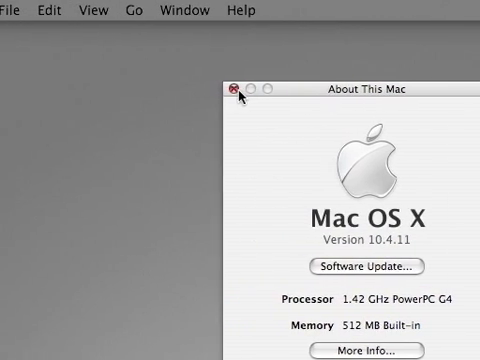
Step: Close About This Mac so System Preferences with all its panes is in front
{"action": "left_click", "coordinate": [236, 86]}
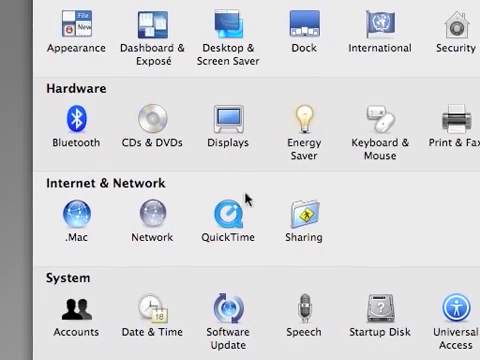
Step: Open the Application Enhancer pane from the Other section, listing ClearDock 1.4.1 and ShapeShifter 2.5
{"action": "scroll", "scroll_direction": "down", "scroll_amount": 3}
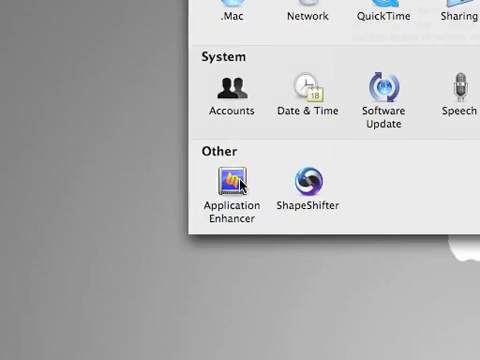
{"action": "double_click", "coordinate": [232, 184]}
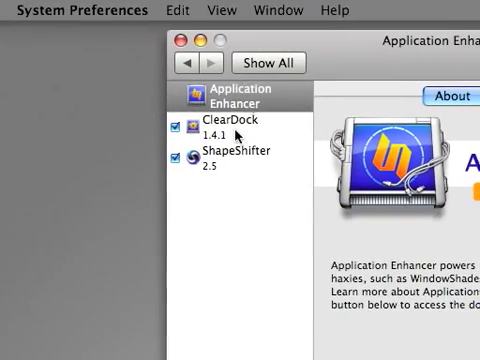
Step: Select ClearDock to show its Re-Color the Dock Background fill, border and triangle colour options
{"action": "left_click", "coordinate": [218, 132]}
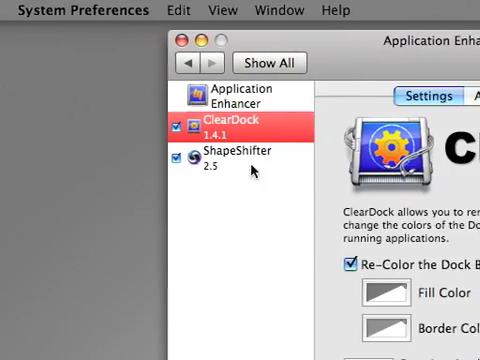
{"action": "scroll", "scroll_direction": "down", "scroll_amount": 3}
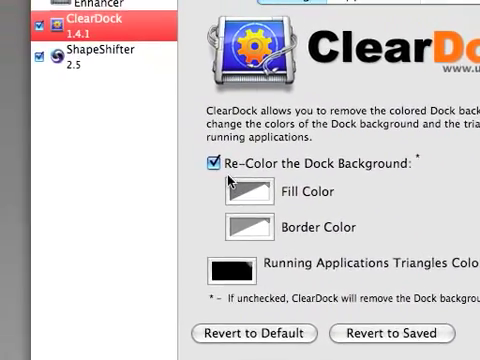
Step: Set ClearDock's Dock fill colour to red in the colour picker
{"action": "left_click", "coordinate": [210, 168]}
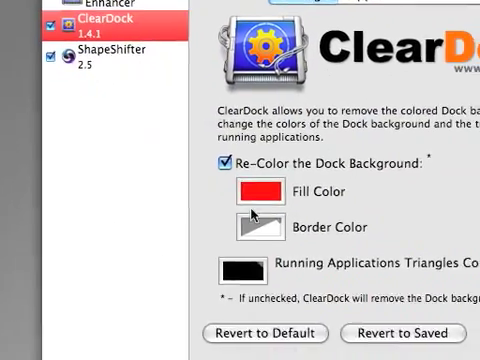
Step: Set ClearDock's Dock border colour to black, giving a red Dock with a black border
{"action": "left_click", "coordinate": [254, 192]}
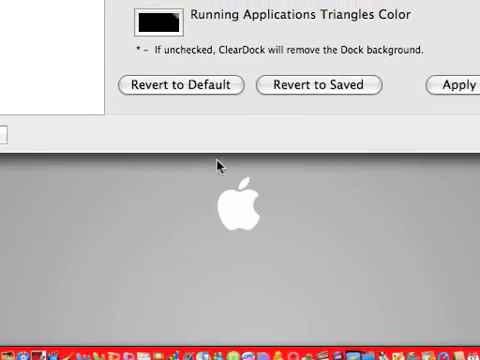
{"action": "scroll", "scroll_direction": "up", "scroll_amount": 3}
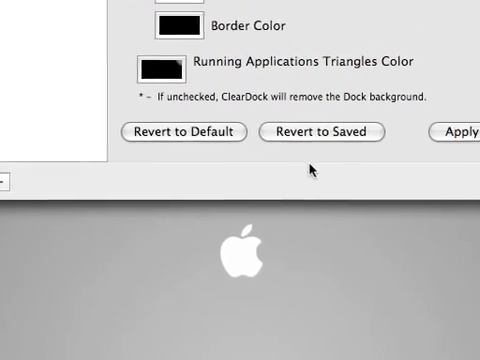